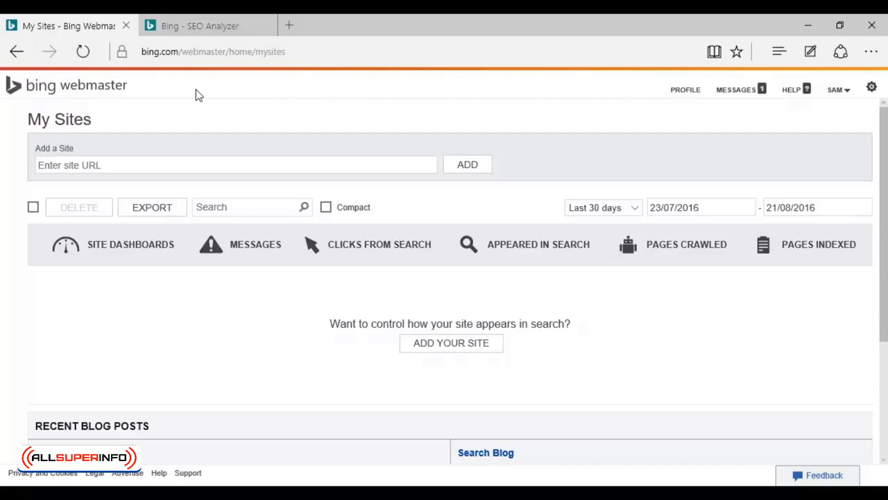
# Step: Switch Edge from the My Sites dashboard to the Bing SEO Analyzer tab
pyautogui.click(200, 26)
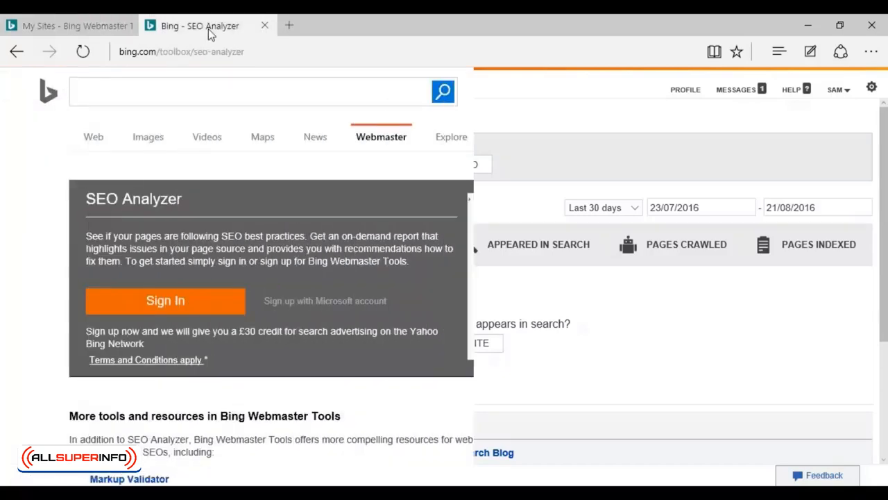